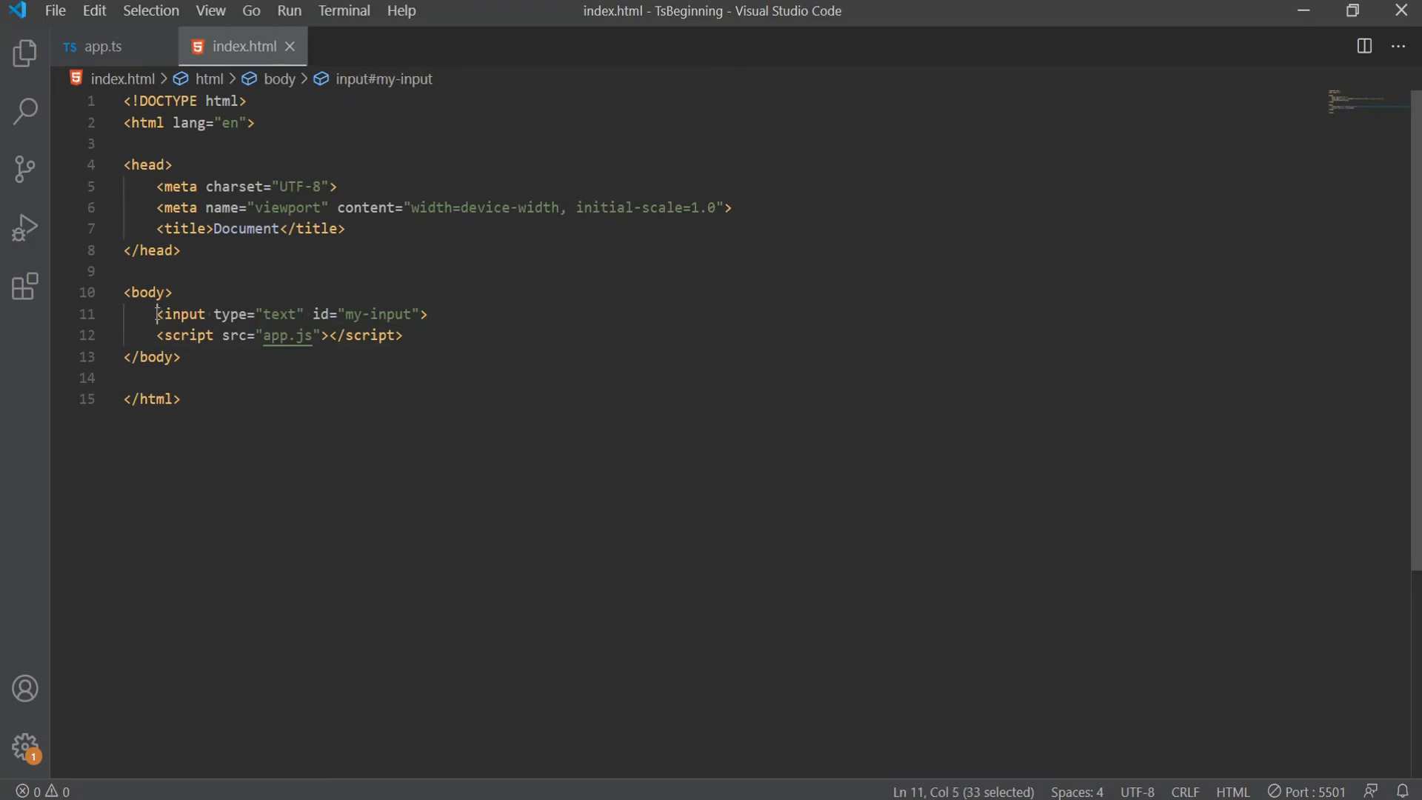
- Switch from index.html to app.ts in the editor
{"action": "left_click", "coordinate": [429, 314]}
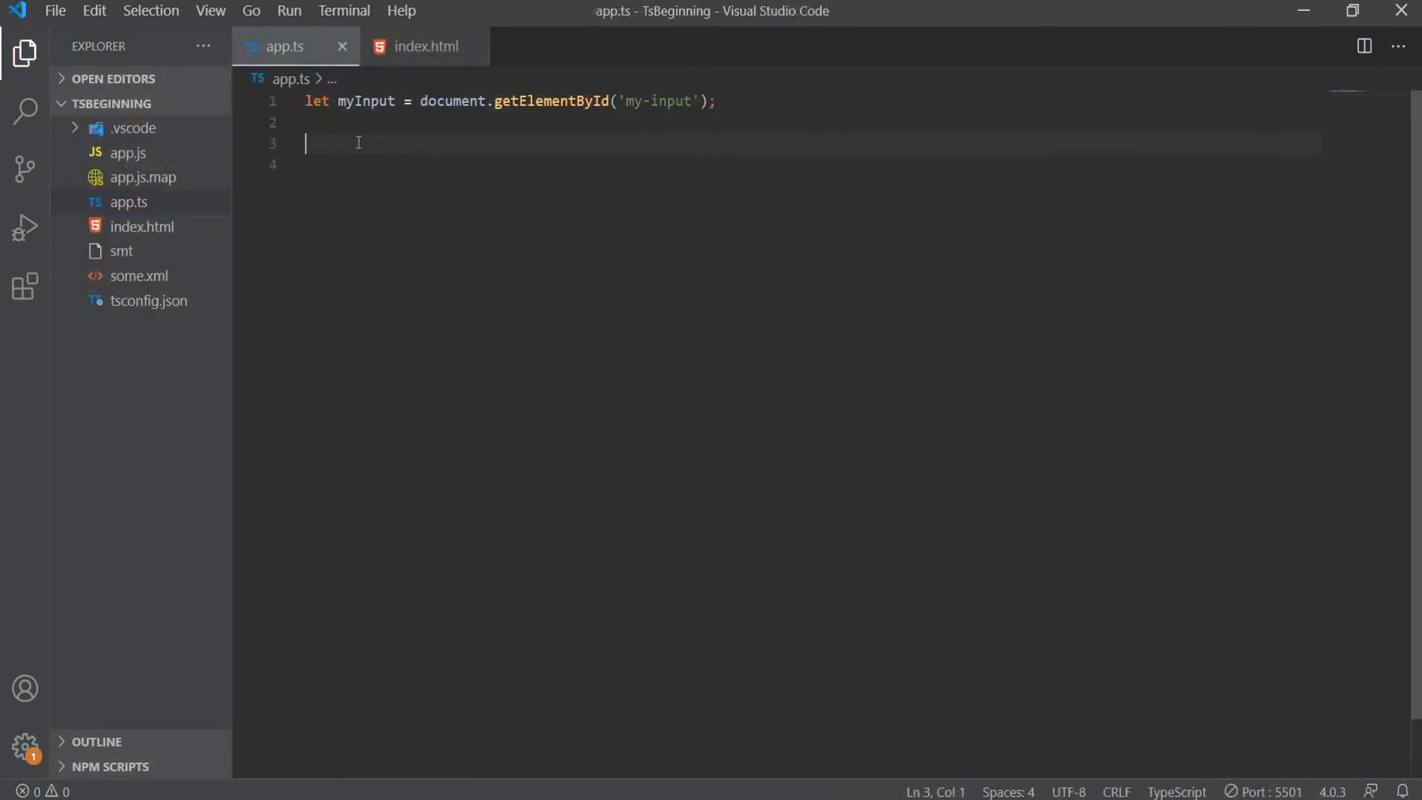
- Cast myInput as HTMLInputElement and start 'let myValue = myInput.' on a new line
{"action": "type", "text": "let myValue = myInput.value;"}
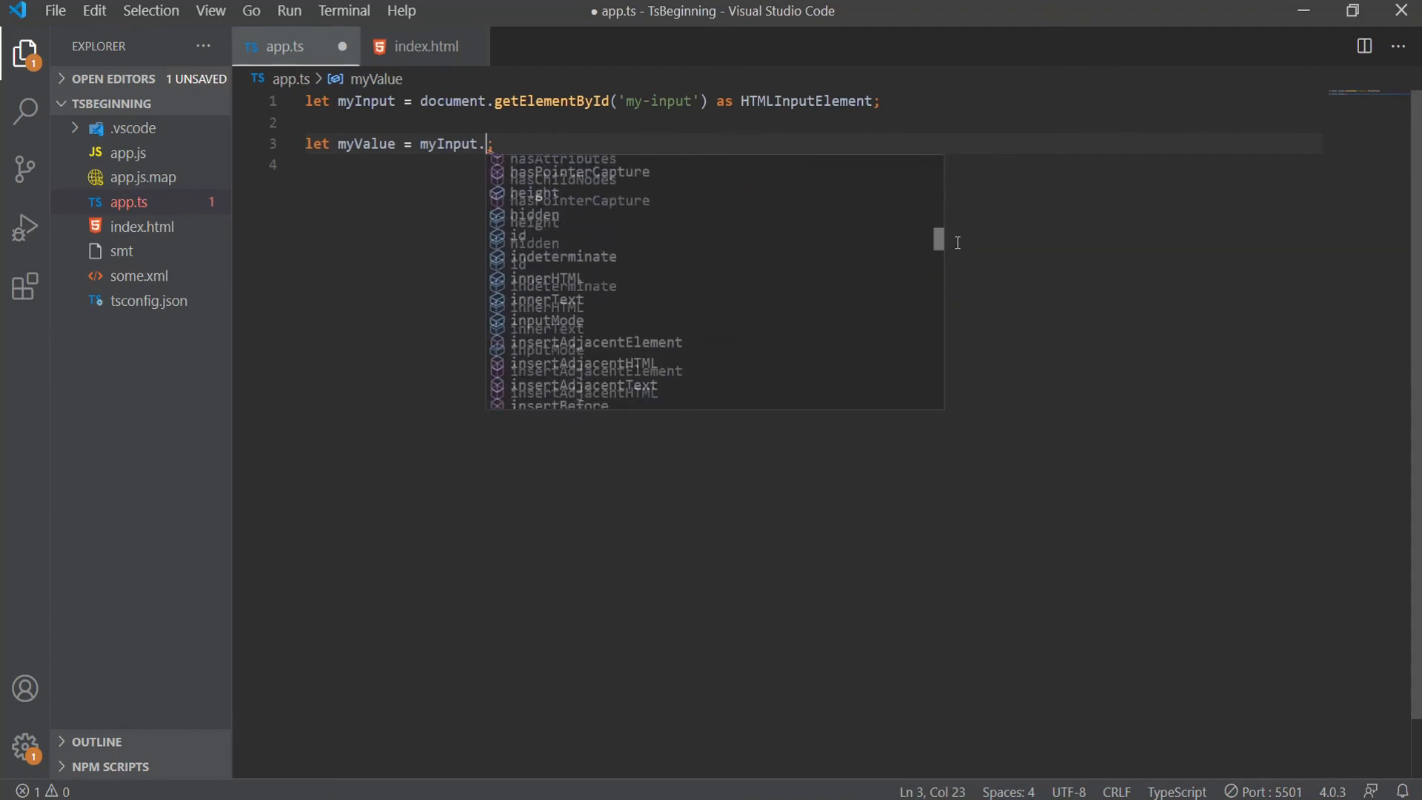
- Complete the line as 'let myValue = myInput.value;' via the IntelliSense 'value' suggestion
{"action": "scroll", "scroll_direction": "down", "scroll_amount": 3}
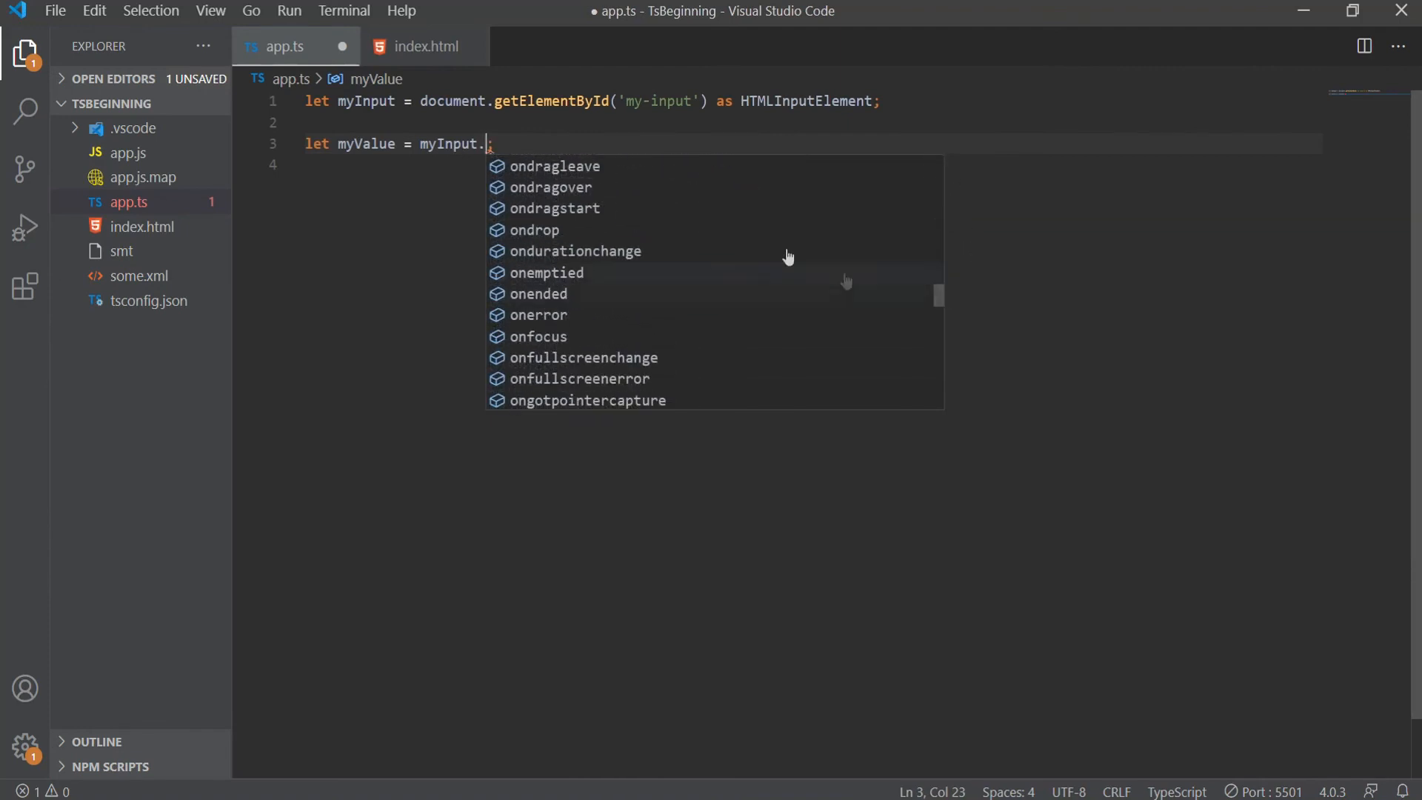
{"action": "type", "text": "value"}
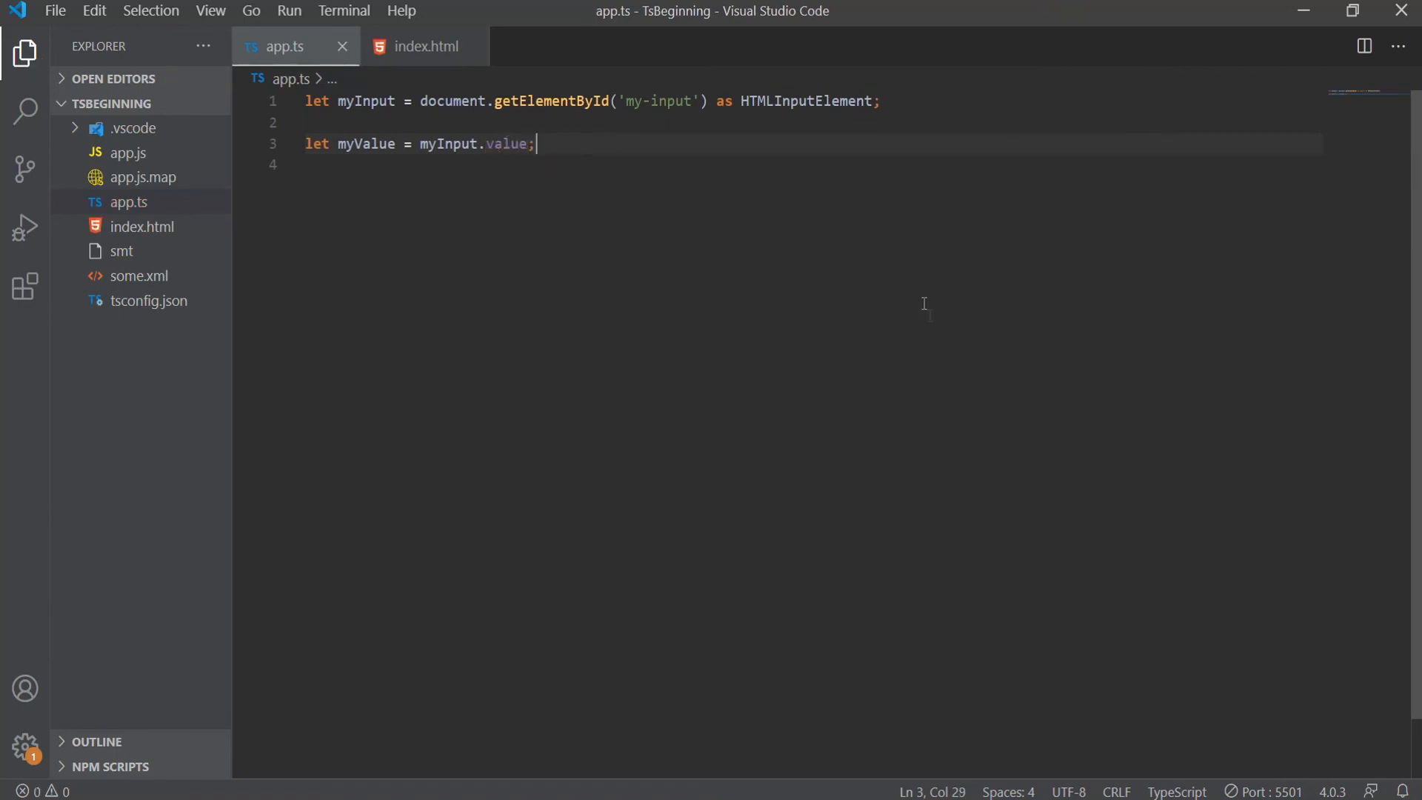
{"action": "mouse_move", "coordinate": [725, 632]}
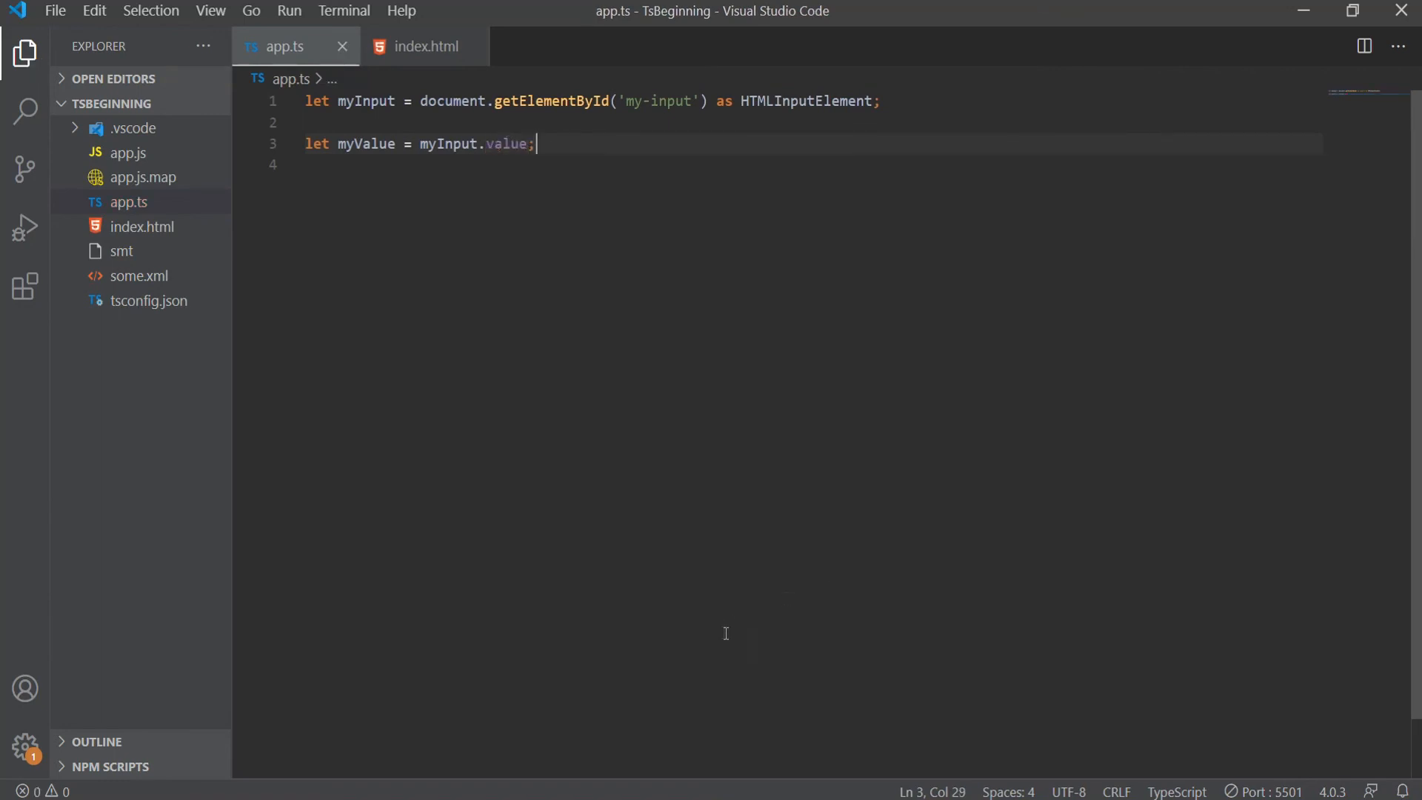